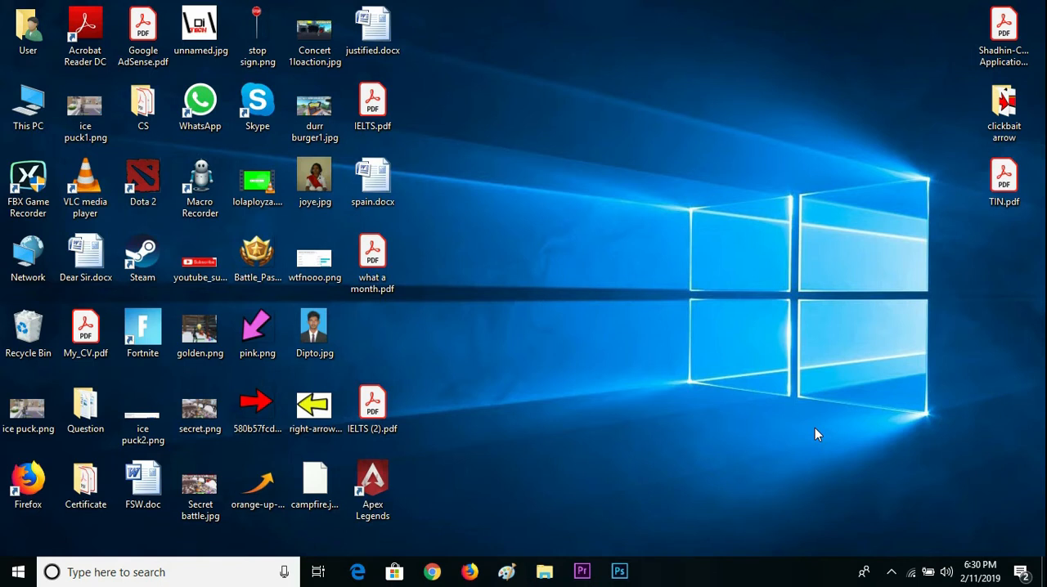
Open IELTS.pdf, then the Shadhin Card application form
left_click(372, 106)
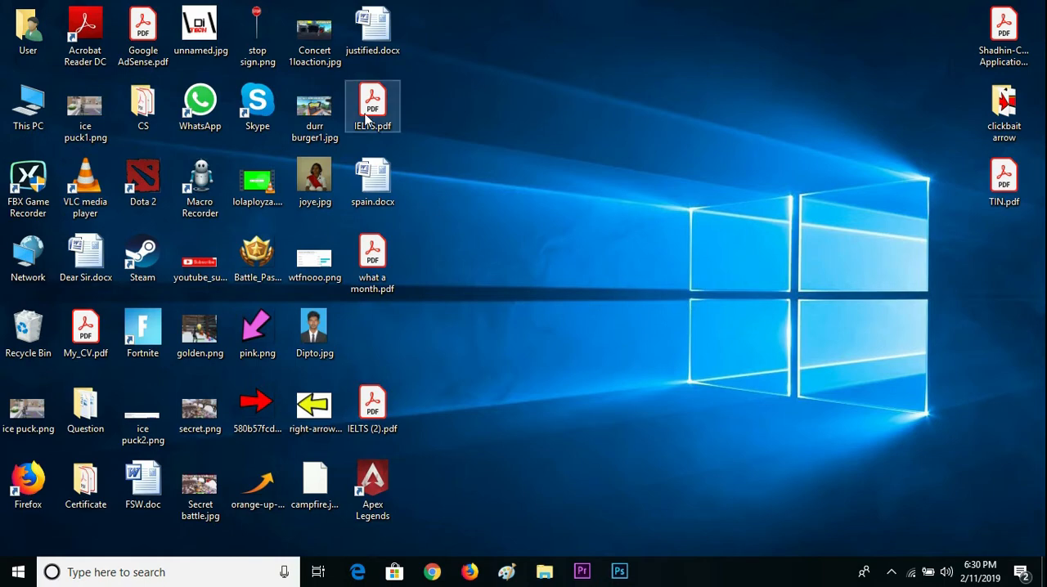
double_click(372, 106)
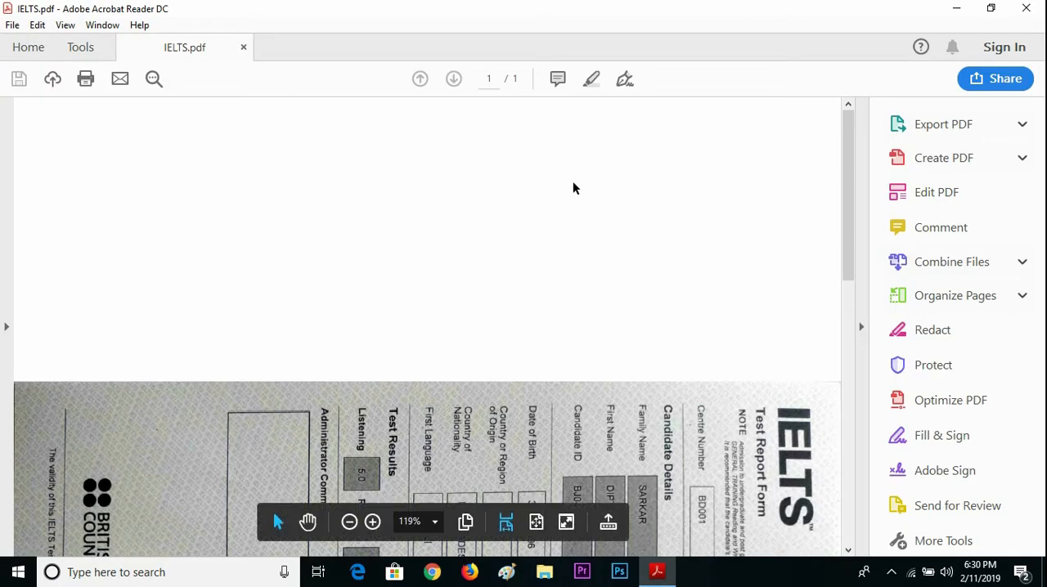
mouse_move(848, 224)
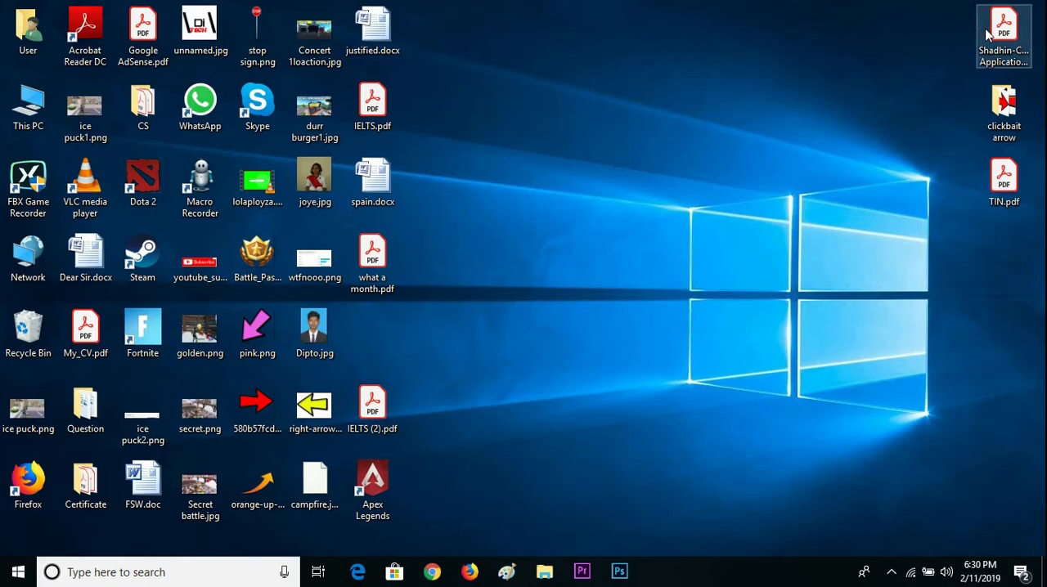
double_click(1003, 24)
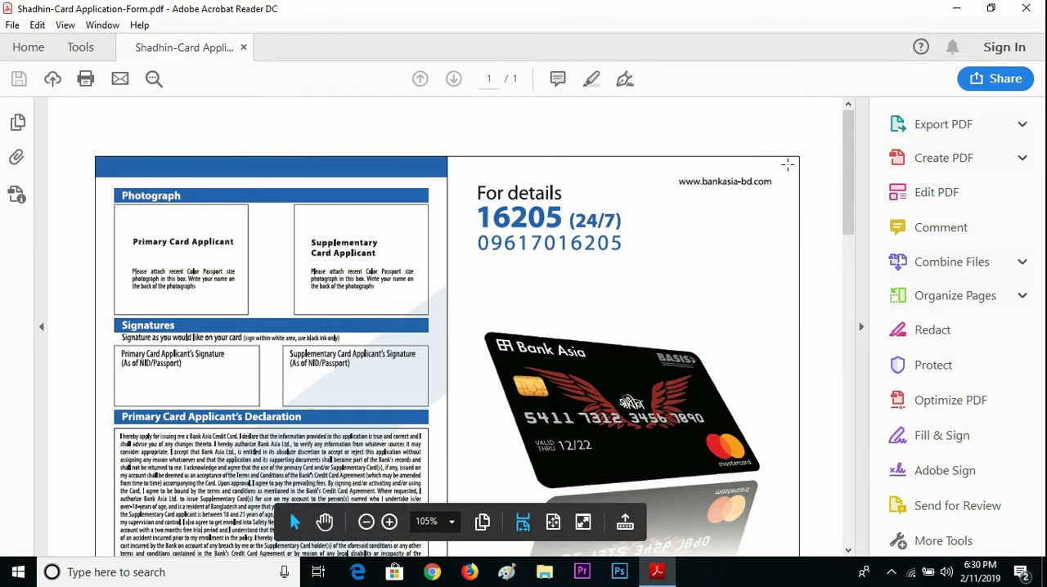
mouse_move(847, 272)
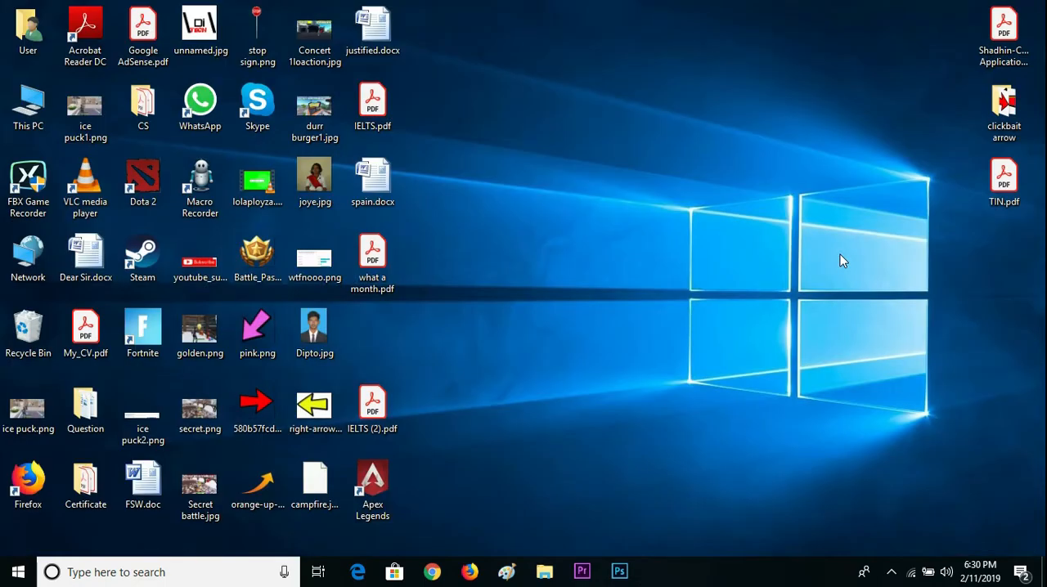
mouse_move(813, 317)
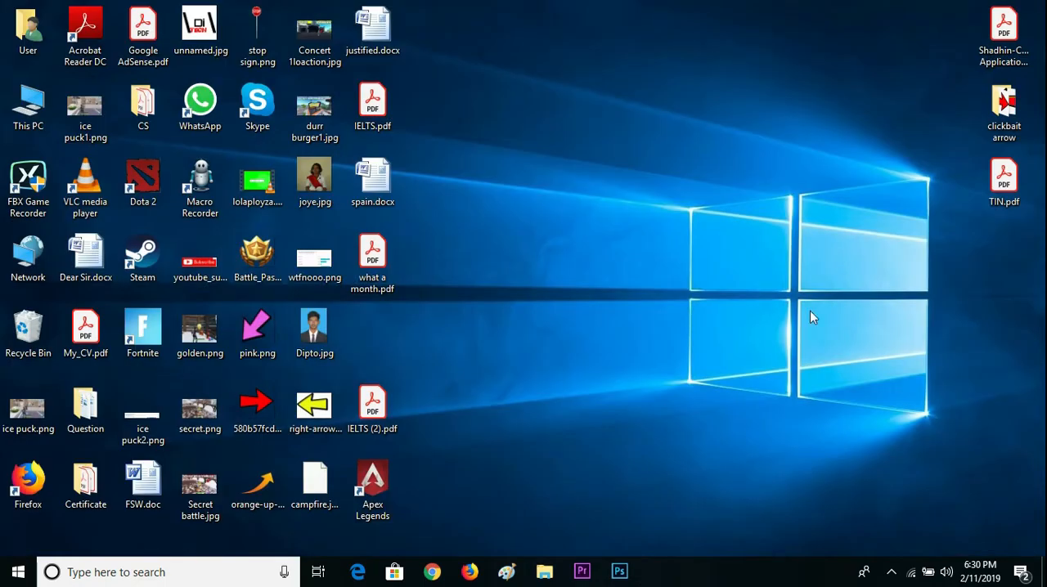
mouse_move(650, 383)
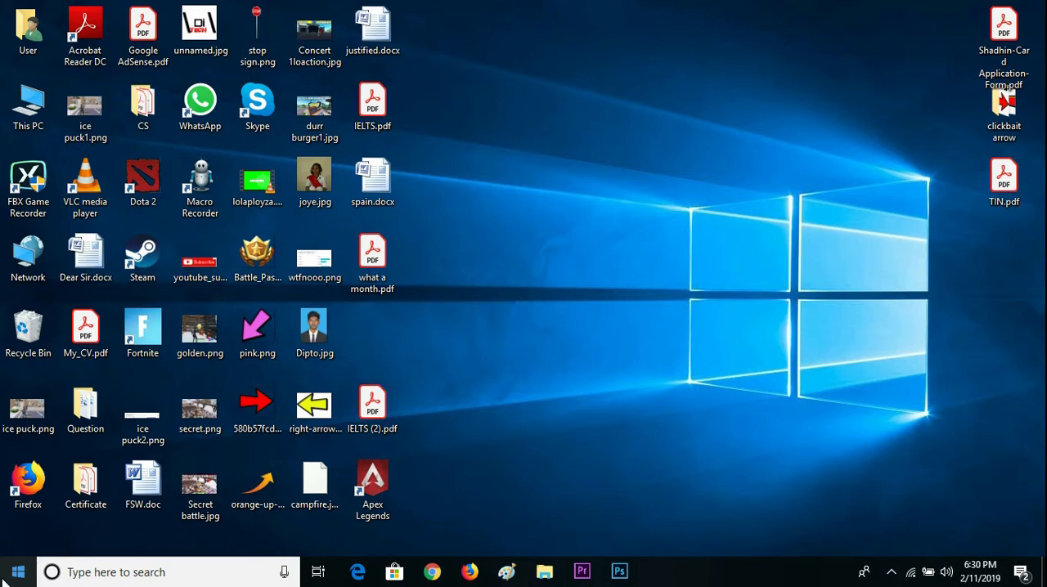
Start a 'system restore' search, dismiss it, and bring up the Start menu
left_click(16, 572)
type("system r")
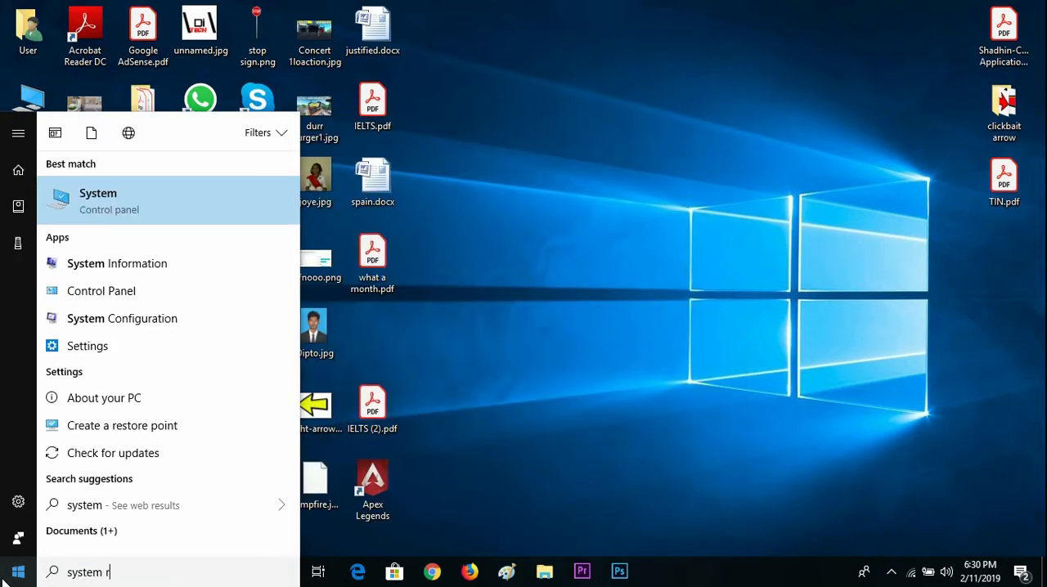
type("estore")
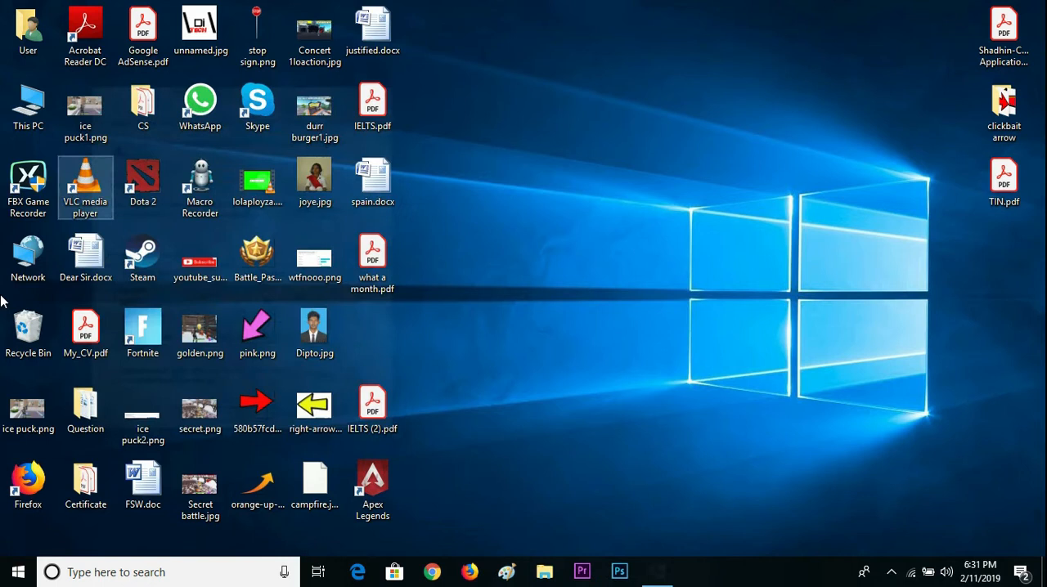
left_click(18, 572)
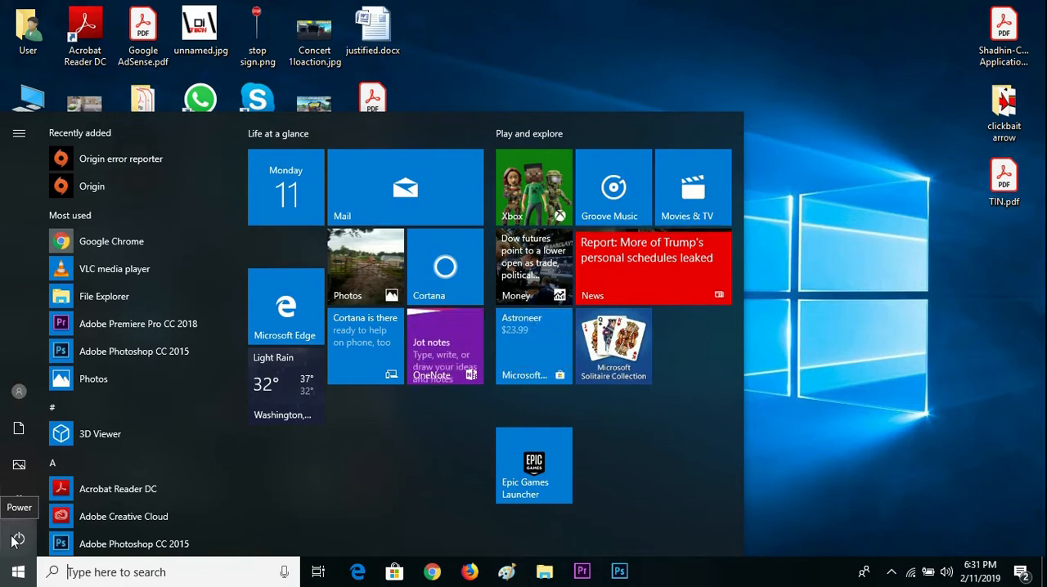
Restart Windows from the Start menu's Power options
left_click(18, 571)
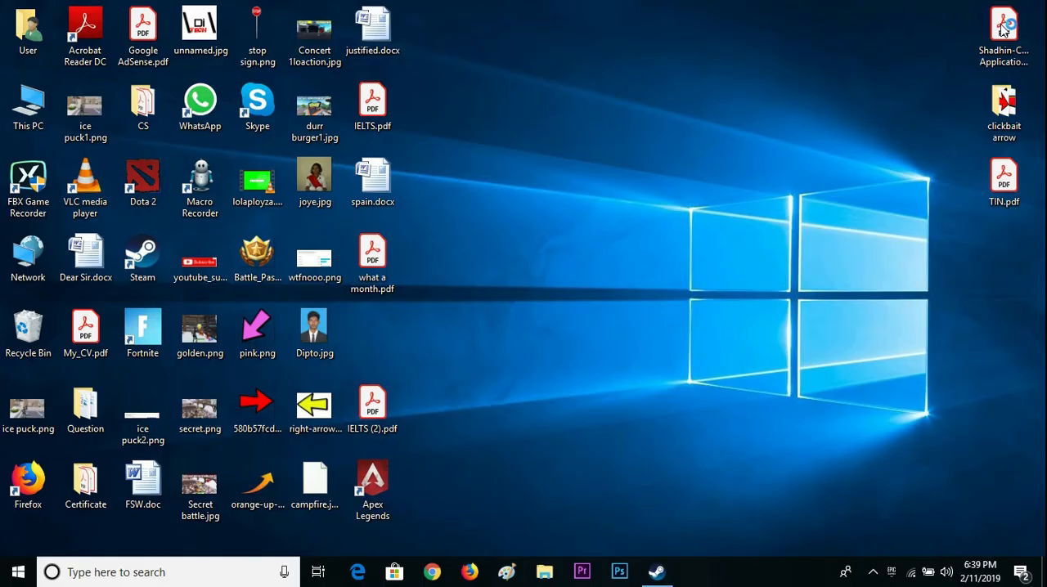
Reopen Shadhin-Card Application-Form.pdf, scroll down through it, then minimise the window
double_click(1003, 24)
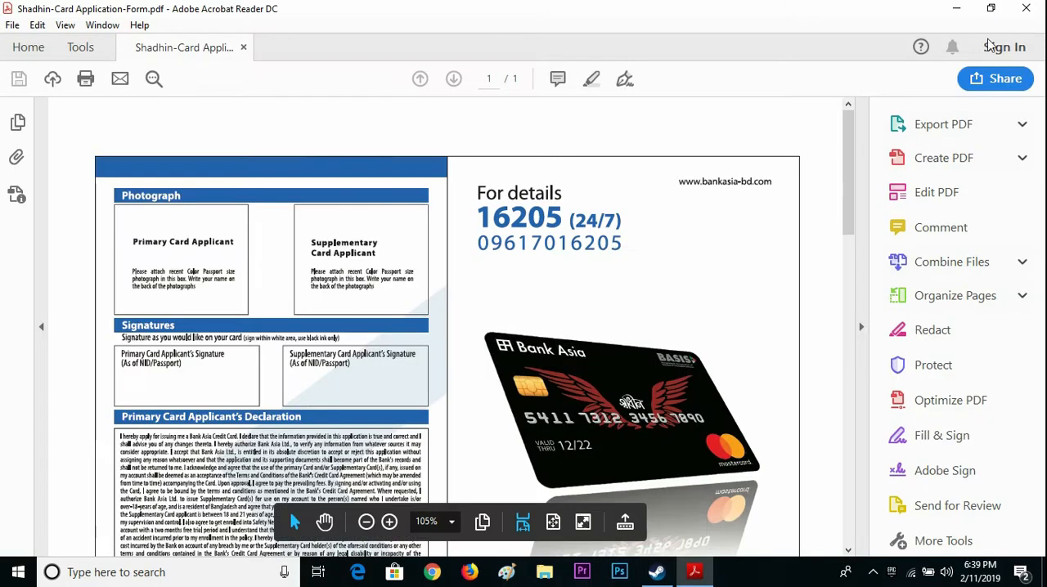
mouse_move(842, 176)
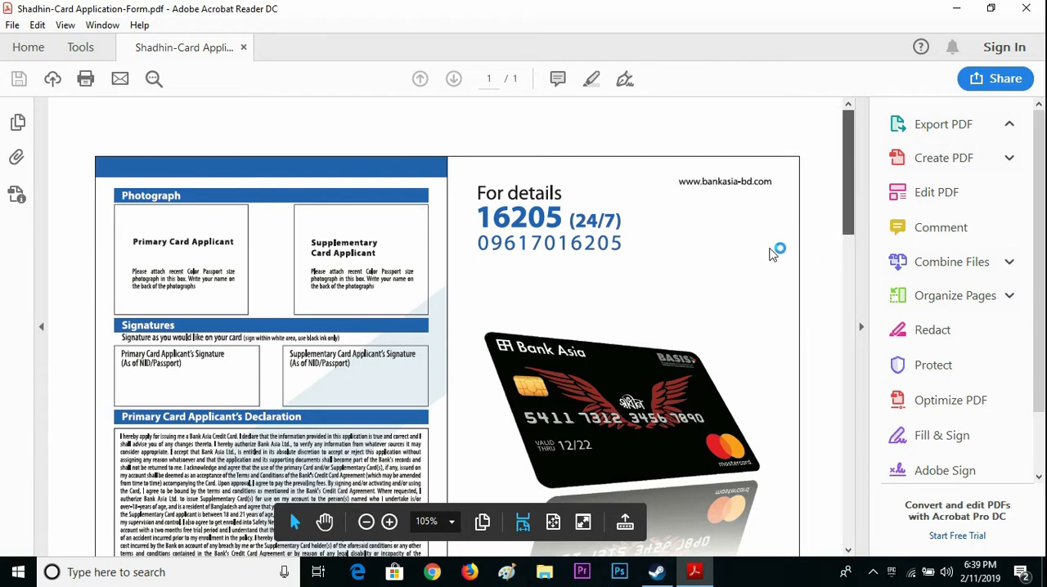
scroll("down", 3)
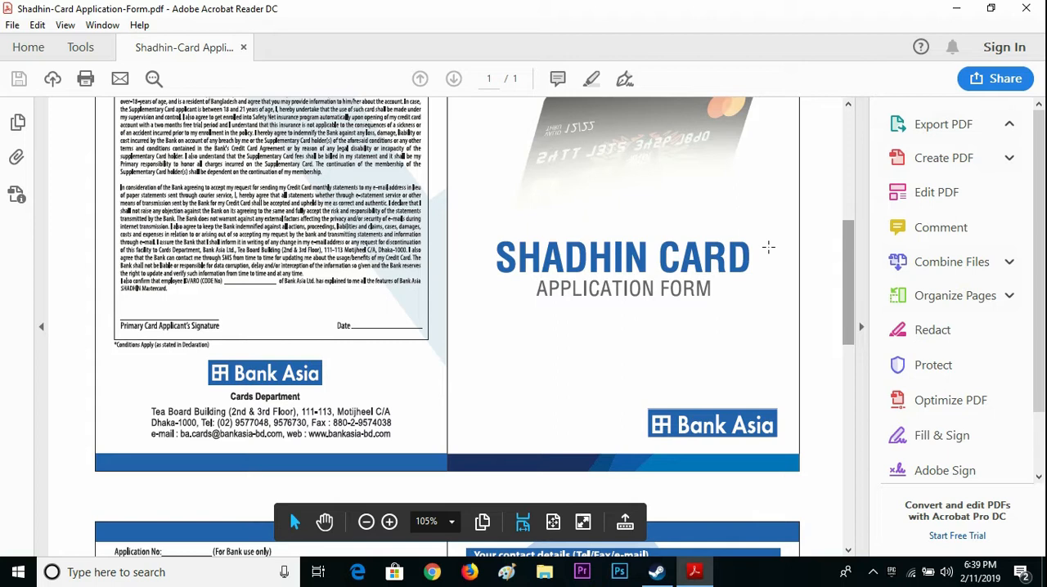
scroll("down", 3)
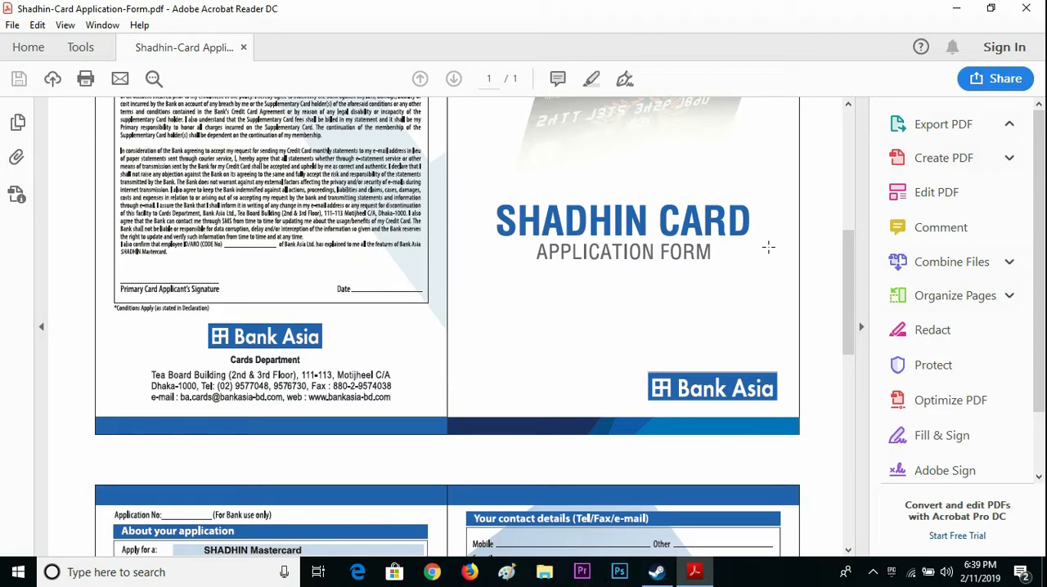
mouse_move(956, 8)
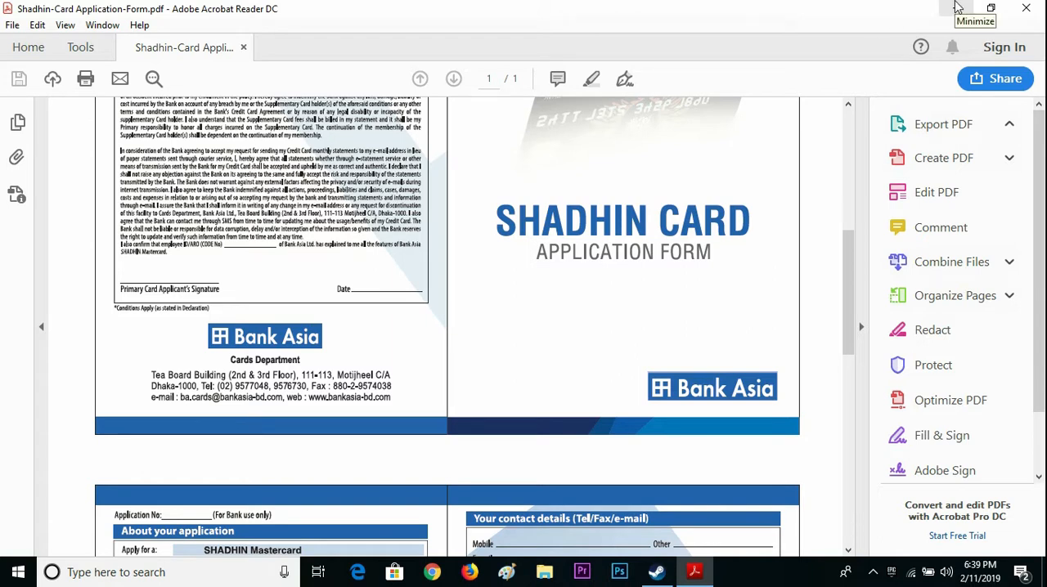
left_click(990, 8)
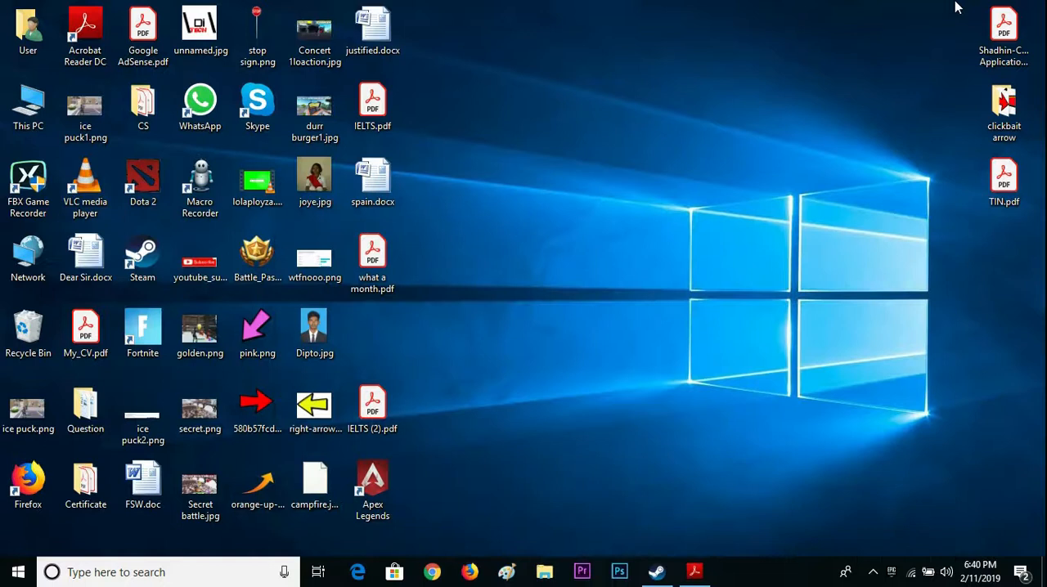